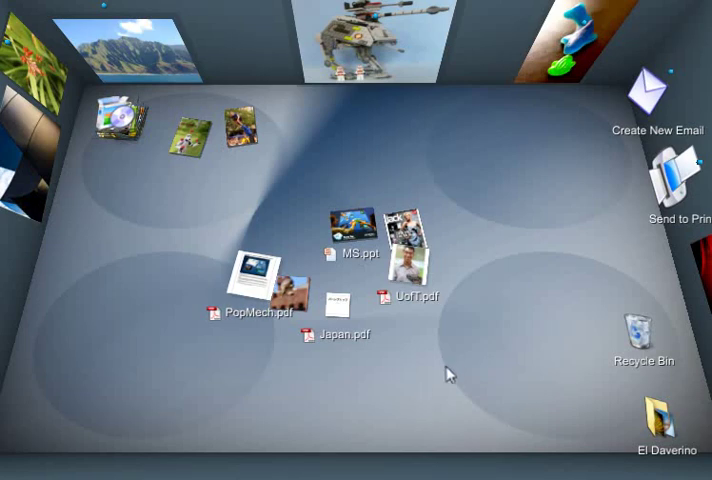
pyautogui.moveTo(514, 292)
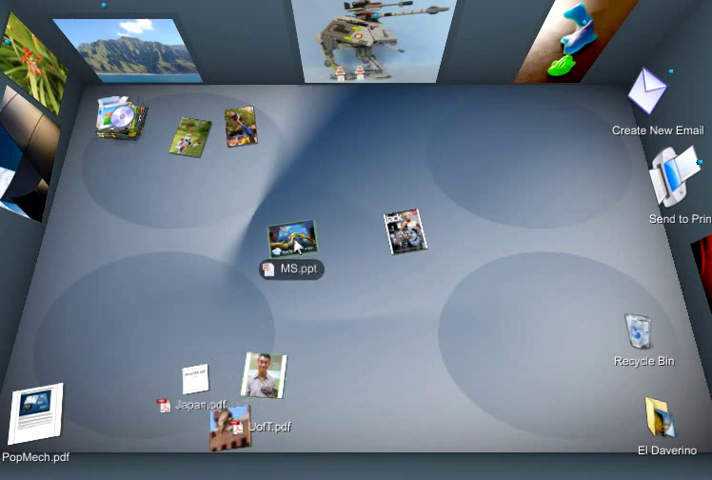
# Step: Show the pie menu with Shrink and Grow for MS.ppt after tossing the files apart
pyautogui.rightClick(292, 240)
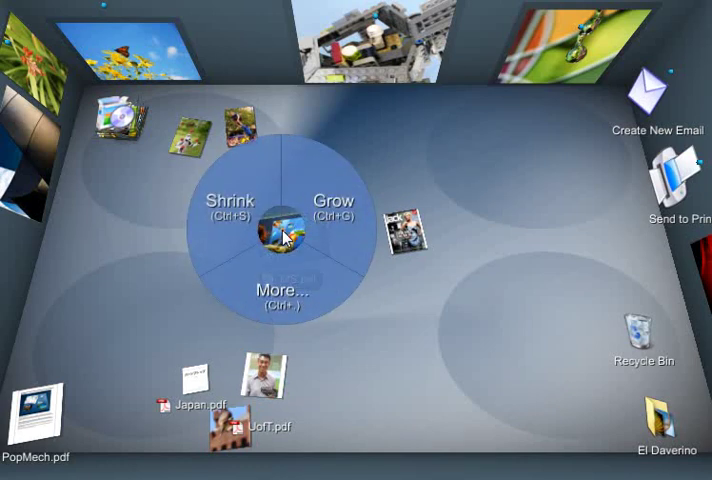
pyautogui.moveTo(270, 308)
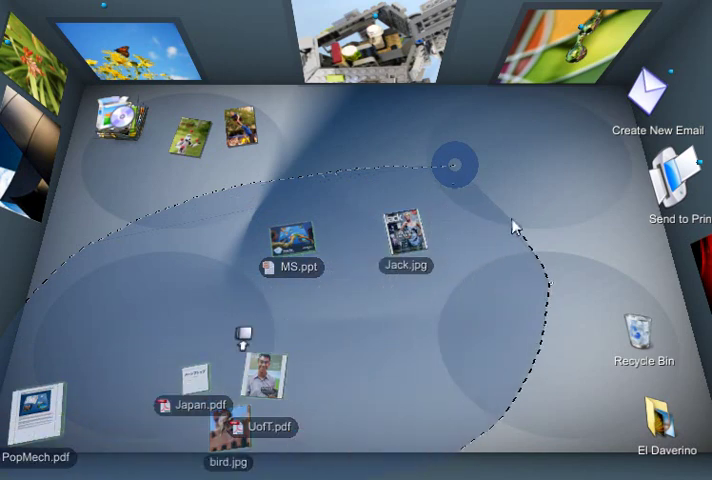
# Step: Turn the lassoed documents and photos into a pile and move it to the desktop centre
pyautogui.rightClick(452, 164)
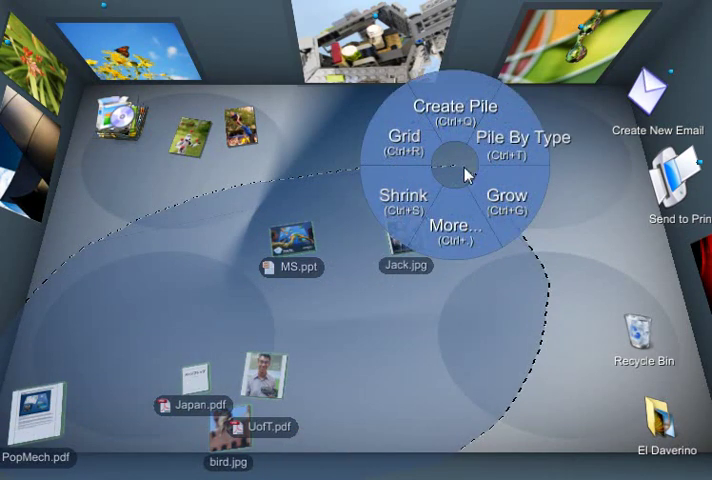
pyautogui.moveTo(450, 108)
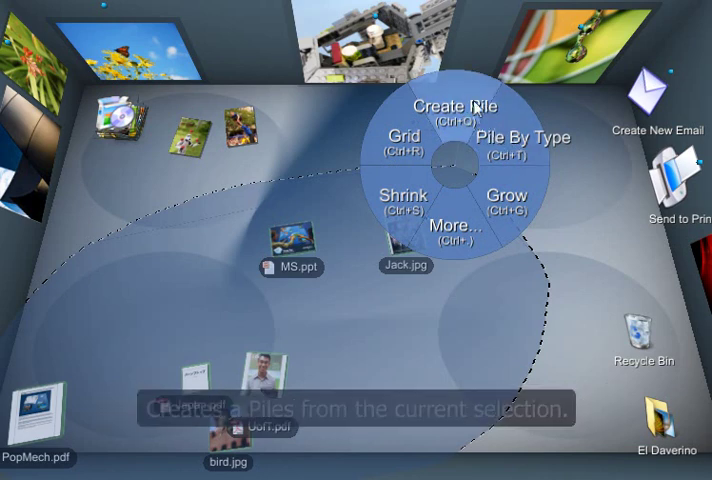
pyautogui.click(450, 108)
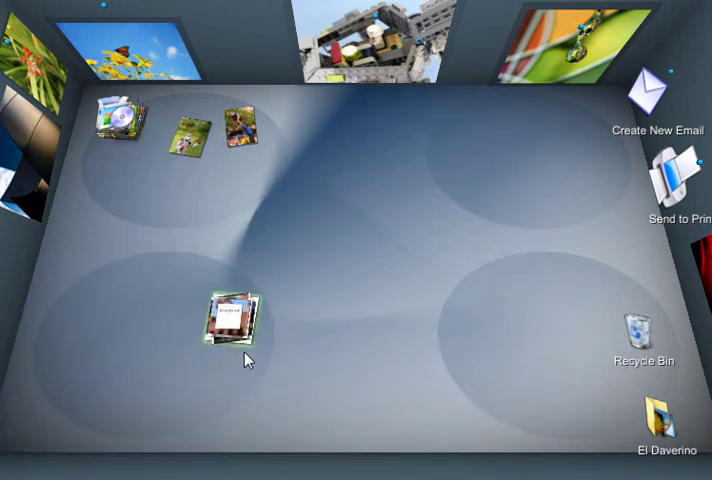
pyautogui.moveTo(230, 320); pyautogui.dragTo(296, 270)
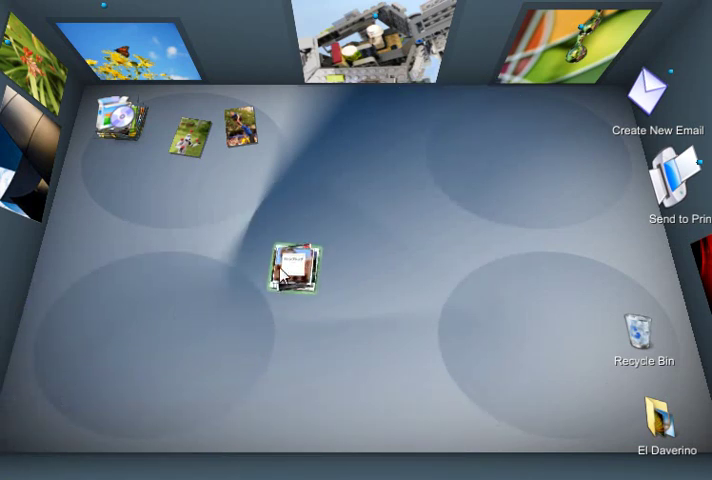
# Step: Break the pile apart, re-lasso the loose files into a new pile and centre it
pyautogui.rightClick(292, 272)
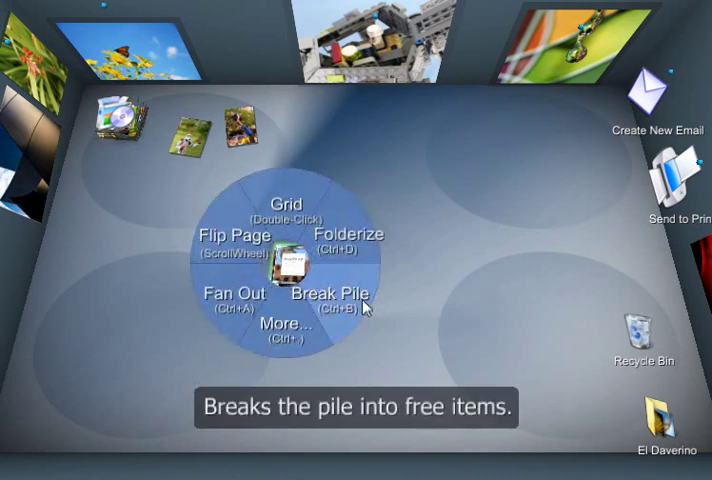
pyautogui.click(332, 298)
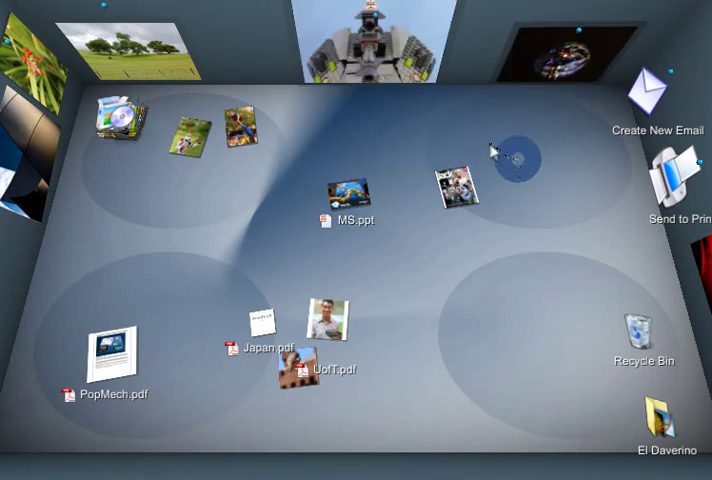
pyautogui.moveTo(504, 150); pyautogui.dragTo(112, 428)
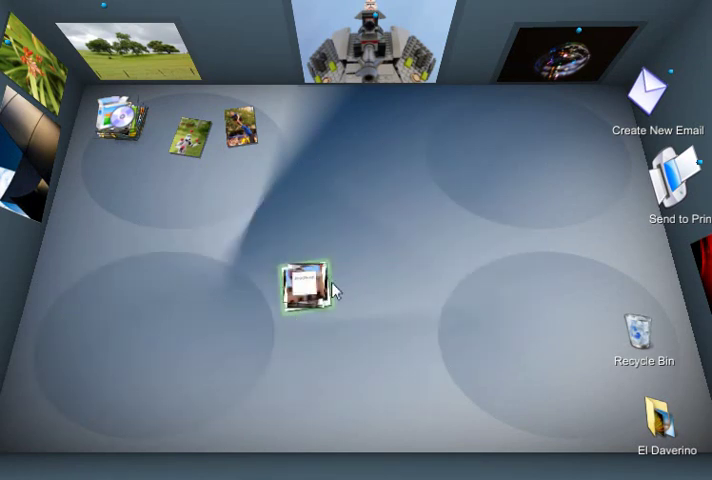
pyautogui.moveTo(304, 282); pyautogui.dragTo(350, 262)
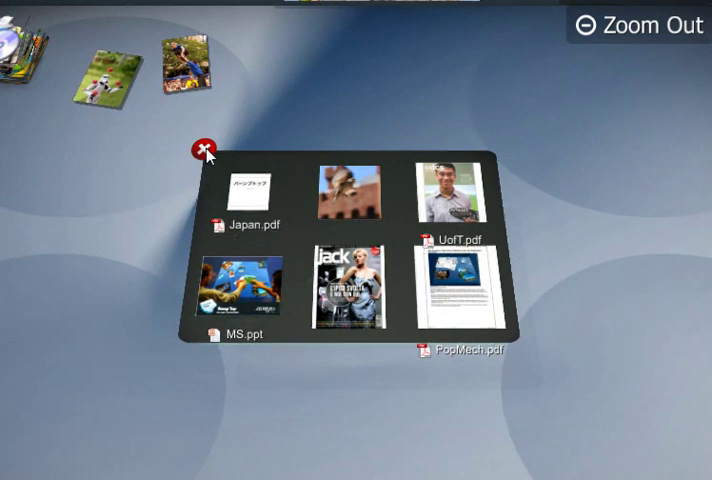
# Step: Browse the pile as a grid and by flipping through it, closing each view afterwards
pyautogui.click(204, 150)
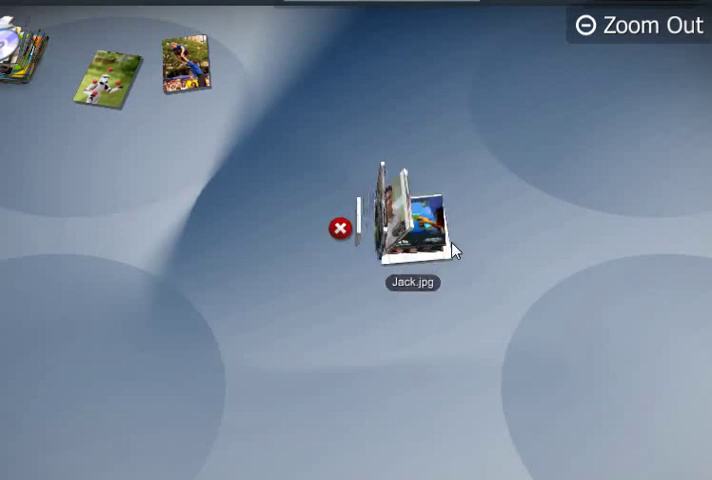
pyautogui.click(648, 26)
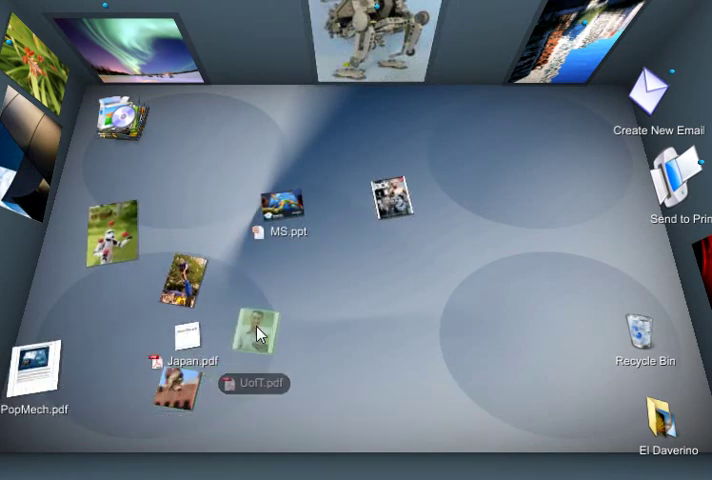
# Step: Drop UofT.pdf on the Recycle Bin and files on Send to Printer, answering No to both
pyautogui.moveTo(256, 330); pyautogui.dragTo(404, 304)
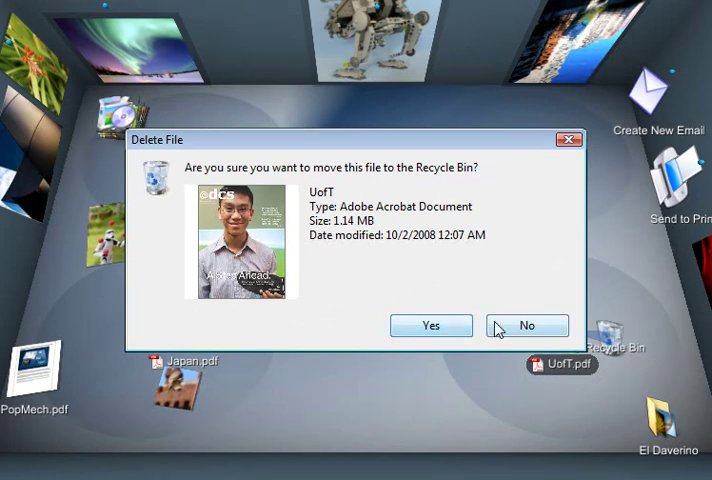
pyautogui.click(526, 324)
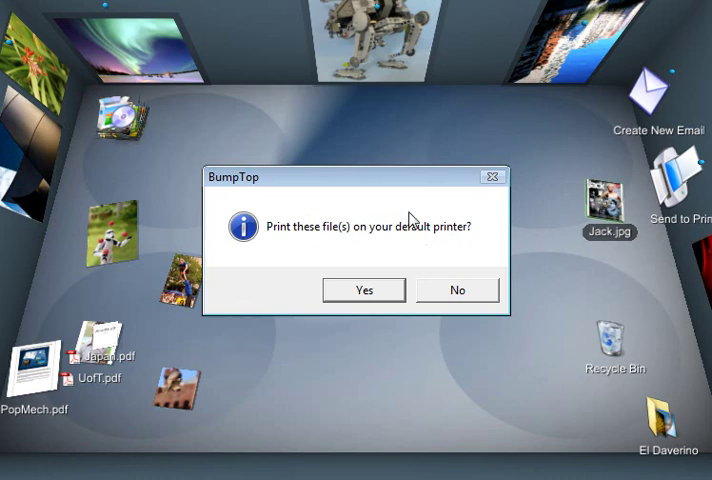
pyautogui.moveTo(472, 284)
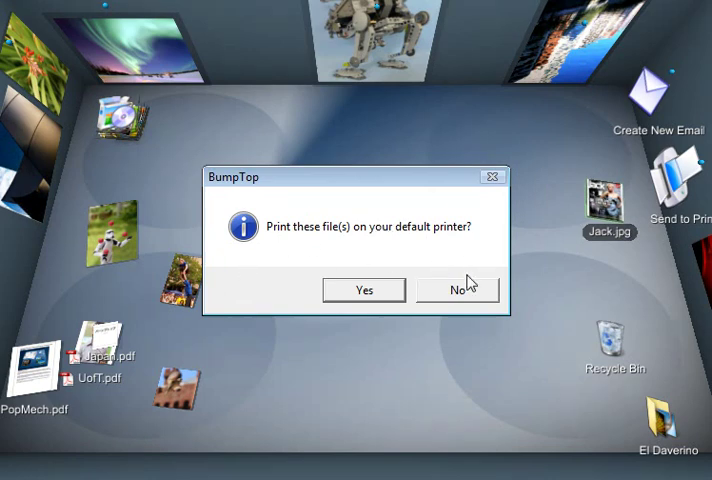
pyautogui.click(458, 290)
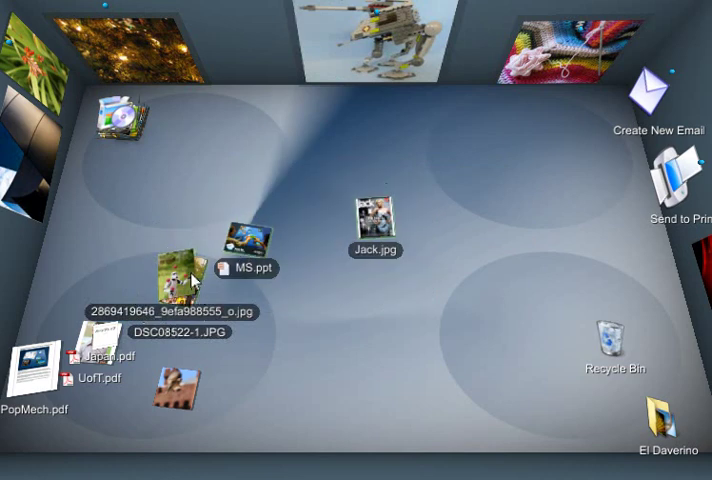
# Step: Create a new Outlook email with the selected files attached at Medium picture size
pyautogui.click(646, 98)
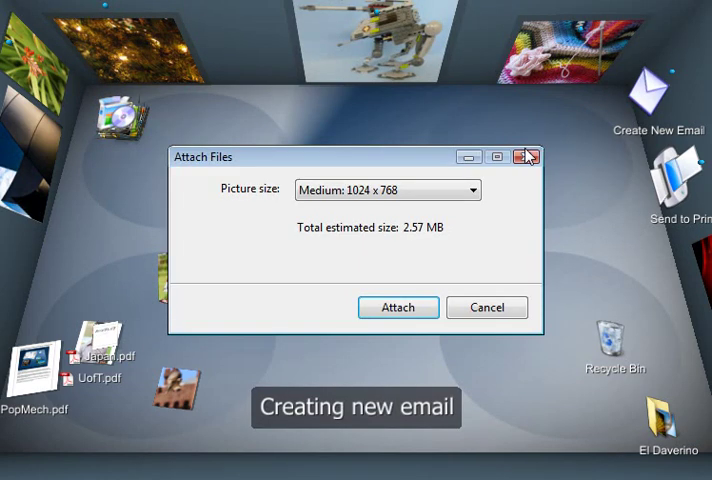
pyautogui.click(398, 308)
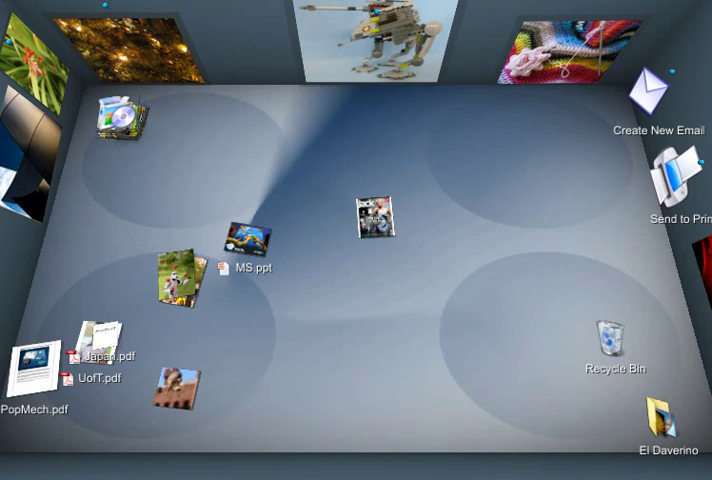
pyautogui.click(648, 100)
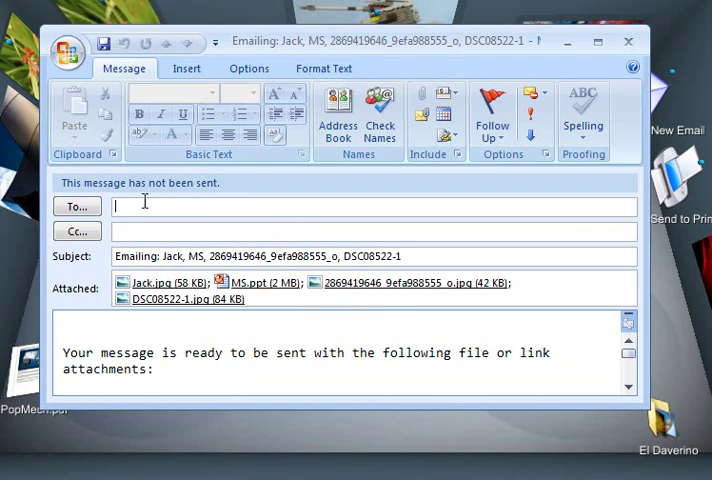
pyautogui.moveTo(596, 72)
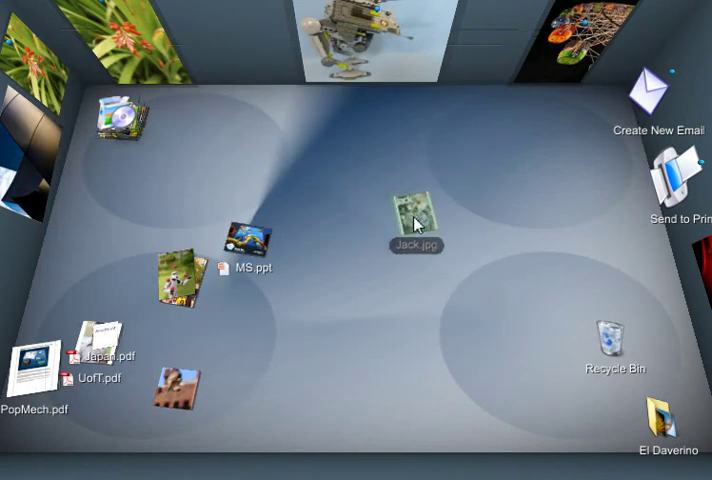
# Step: Toss Jack.jpg onto the back wall and move MS.ppt toward the floor centre
pyautogui.moveTo(412, 204); pyautogui.dragTo(350, 224)
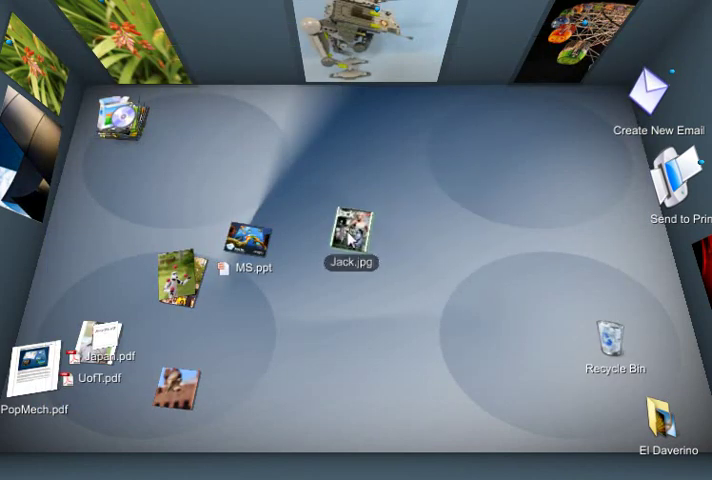
pyautogui.moveTo(350, 230); pyautogui.dragTo(216, 120)
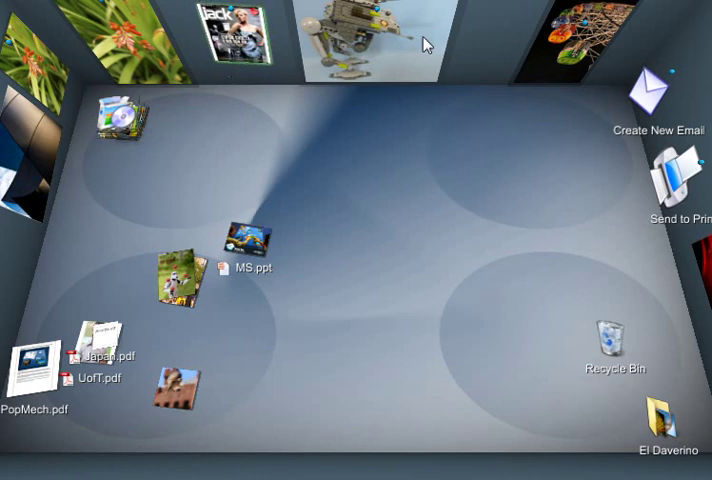
pyautogui.click(250, 238)
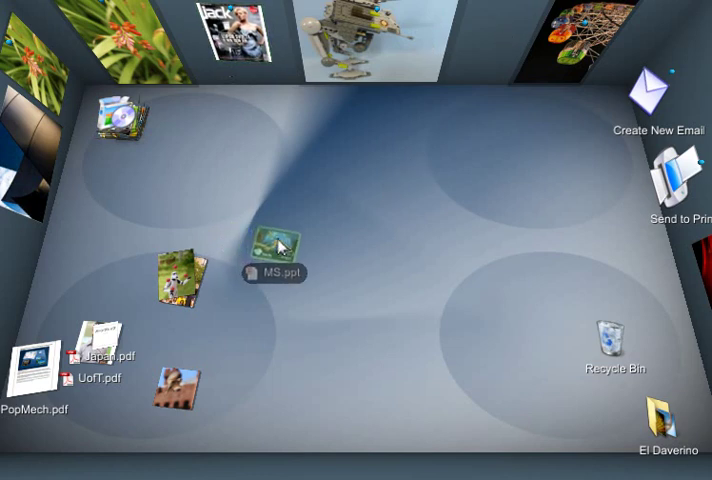
pyautogui.moveTo(276, 248); pyautogui.dragTo(500, 30)
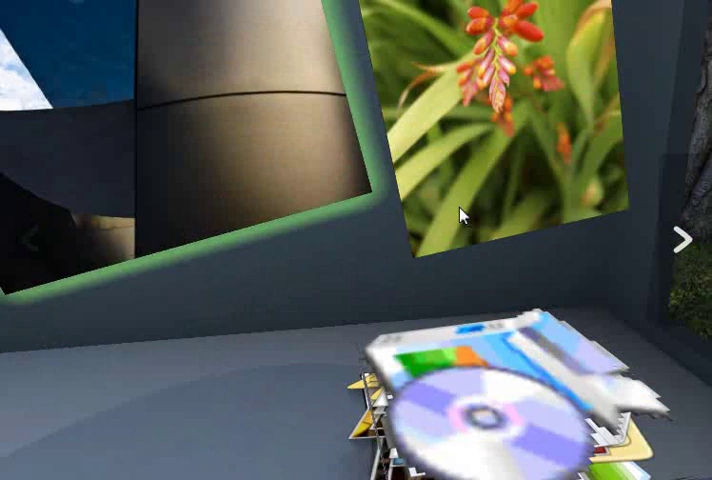
# Step: Step through the zoomed-in wall photos one after another with the next arrow
pyautogui.click(684, 240)
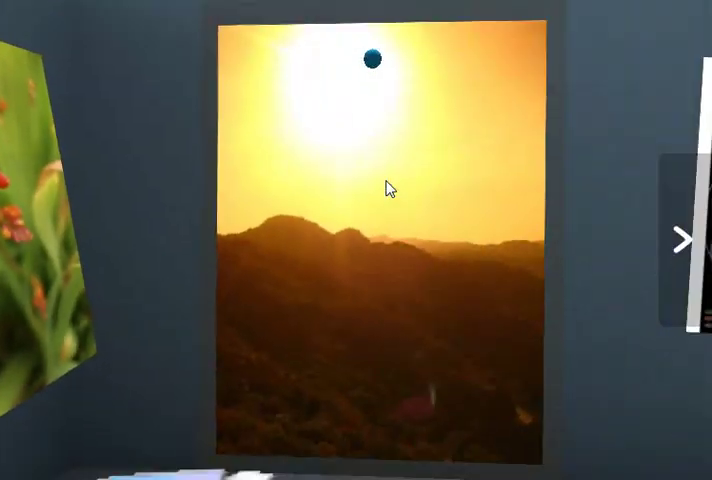
pyautogui.click(682, 242)
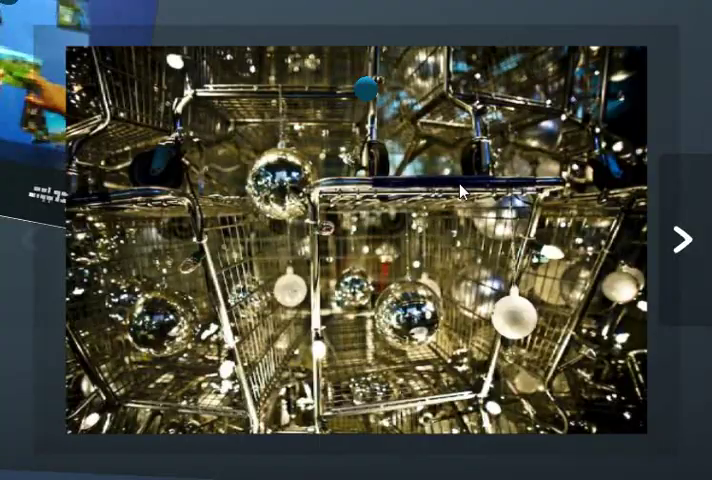
pyautogui.click(680, 240)
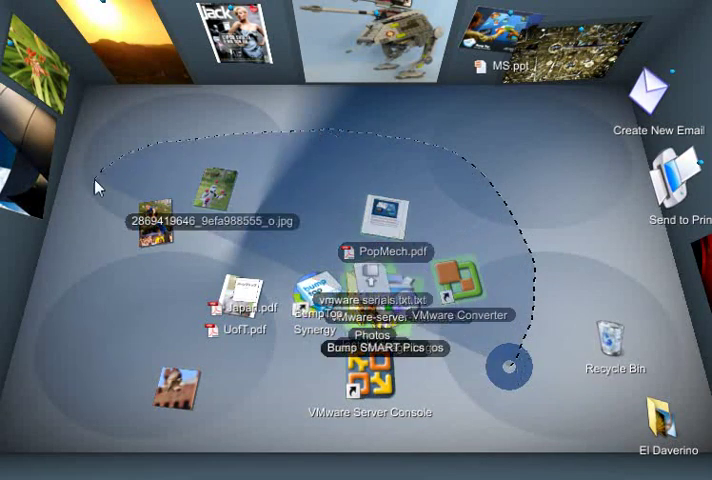
# Step: Bring up the actions menu for the lassoed group of floor files to pile them
pyautogui.rightClick(504, 370)
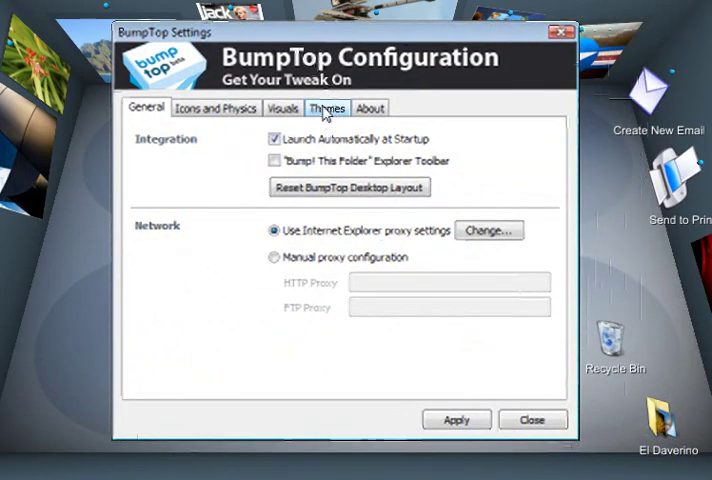
# Step: Choose the Under The Ice theme pack in BumpTop Settings, apply it and close settings
pyautogui.click(328, 108)
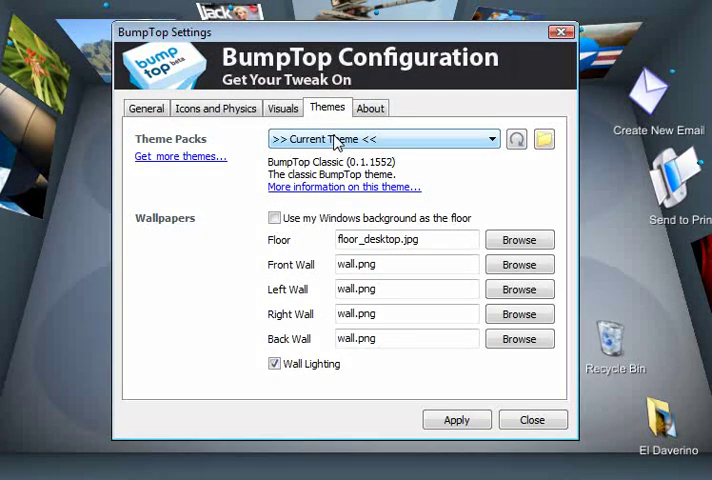
pyautogui.moveTo(180, 156)
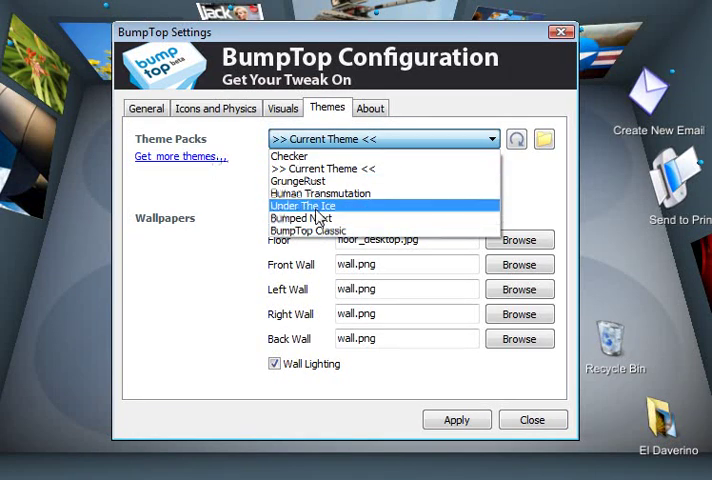
pyautogui.click(304, 206)
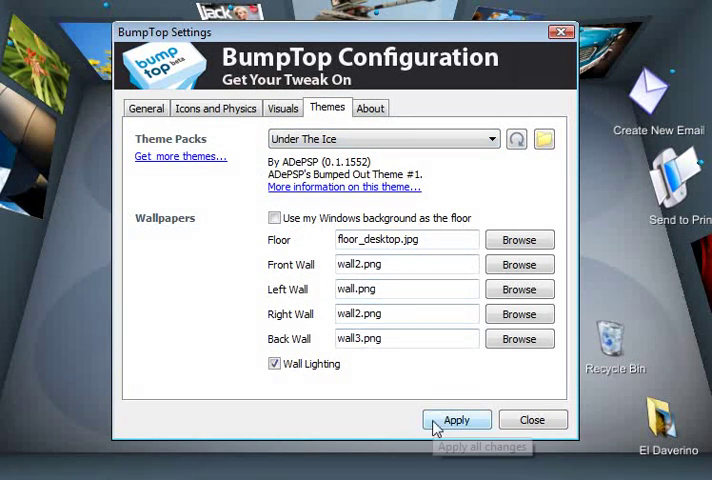
pyautogui.click(456, 420)
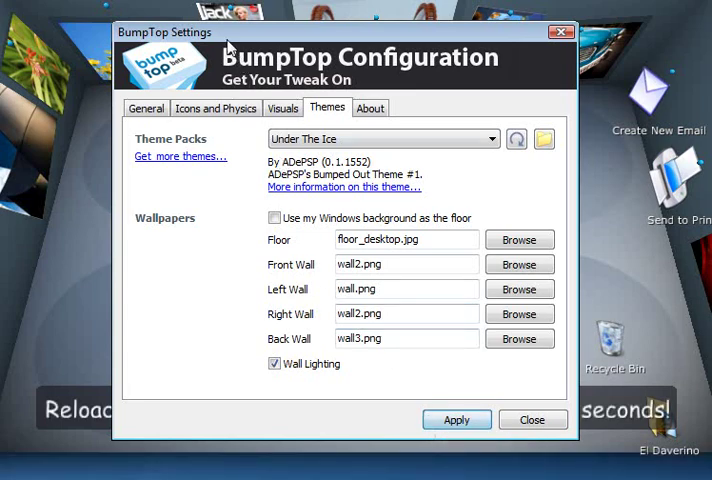
pyautogui.click(456, 420)
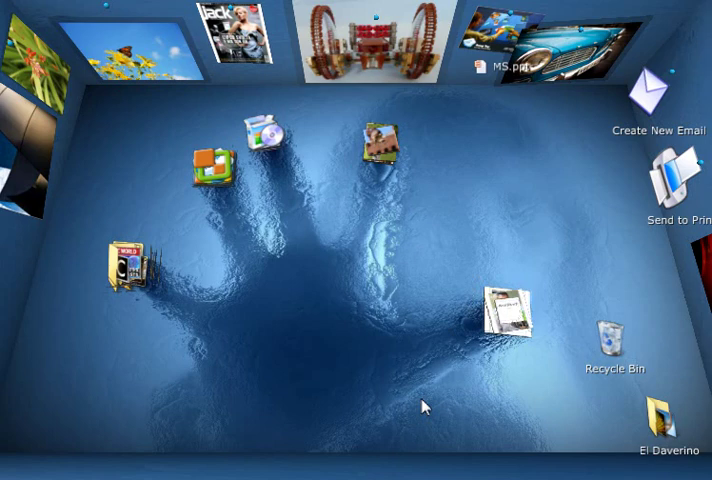
pyautogui.moveTo(294, 276)
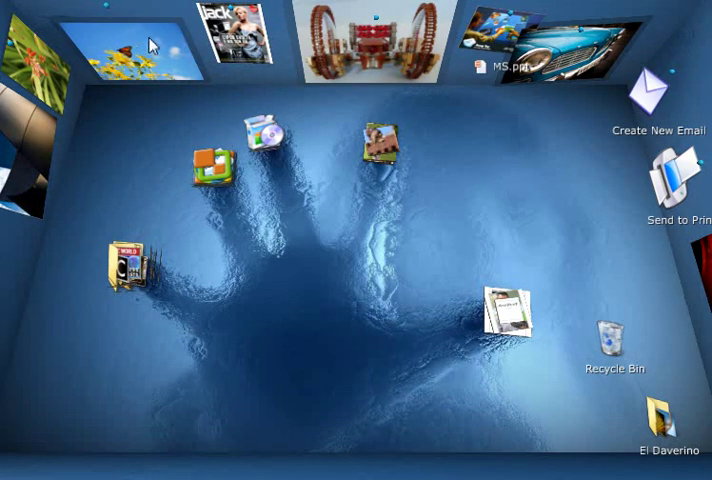
pyautogui.moveTo(418, 24)
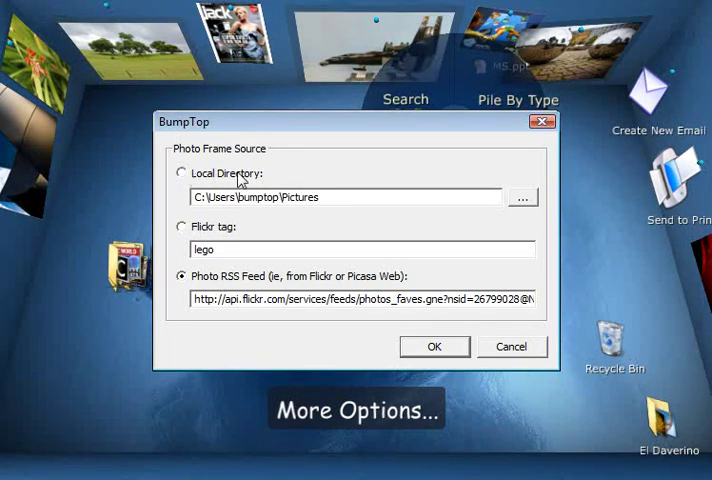
pyautogui.click(184, 172)
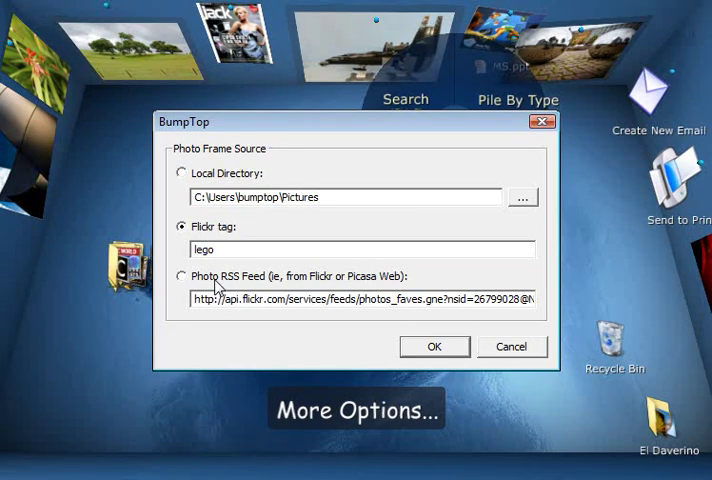
pyautogui.click(184, 276)
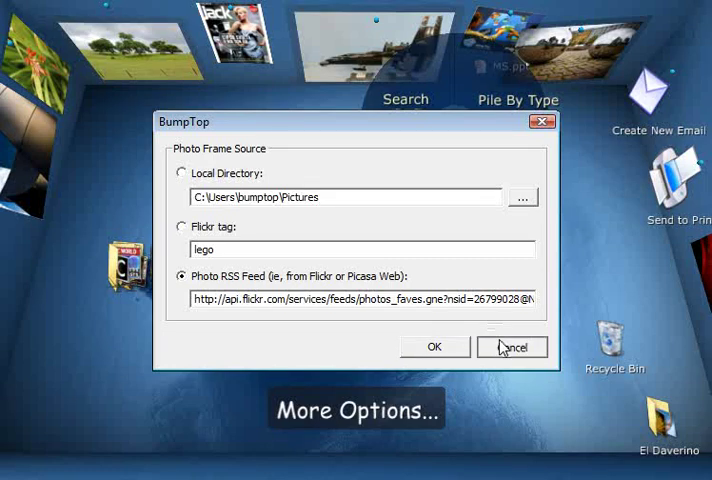
pyautogui.click(510, 346)
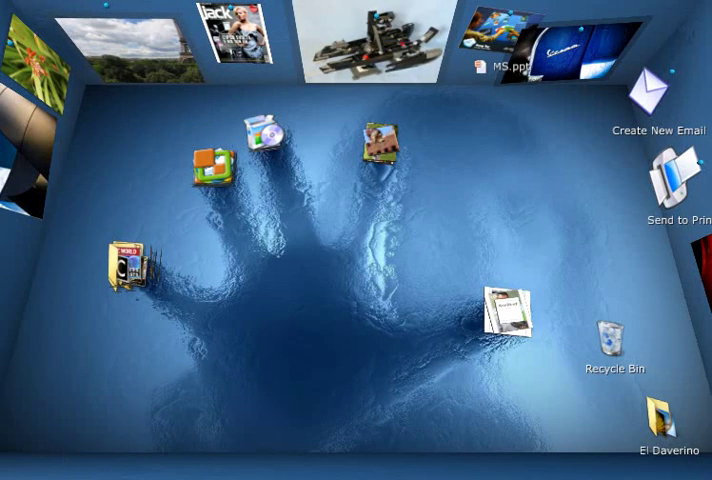
# Step: Open the El Daverino photo folder from the desktop in Windows Explorer
pyautogui.doubleClick(656, 416)
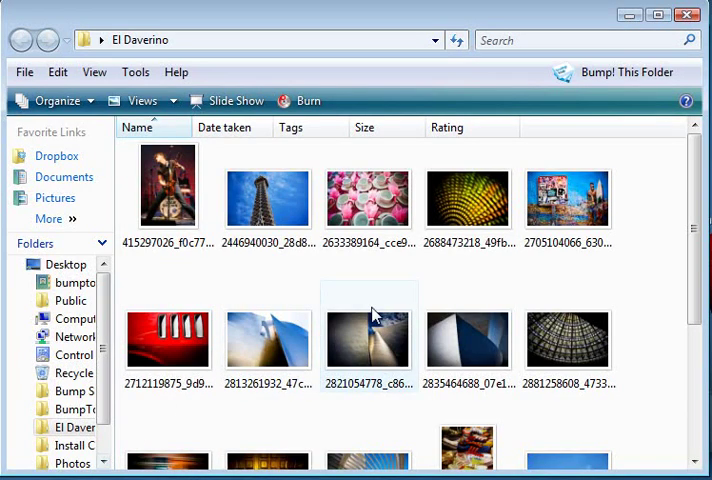
pyautogui.moveTo(658, 210)
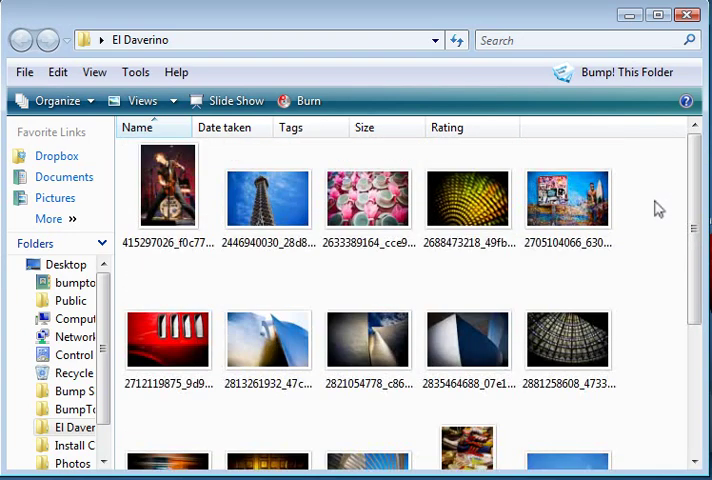